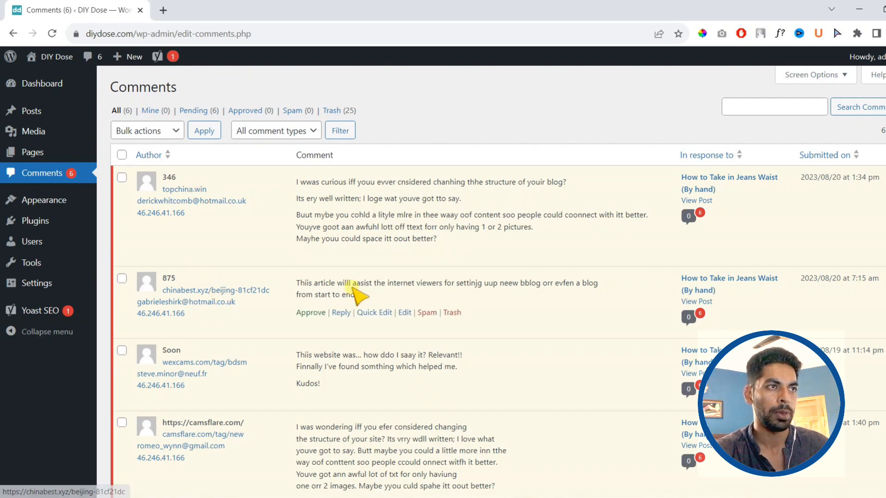
mouse_move(231, 425)
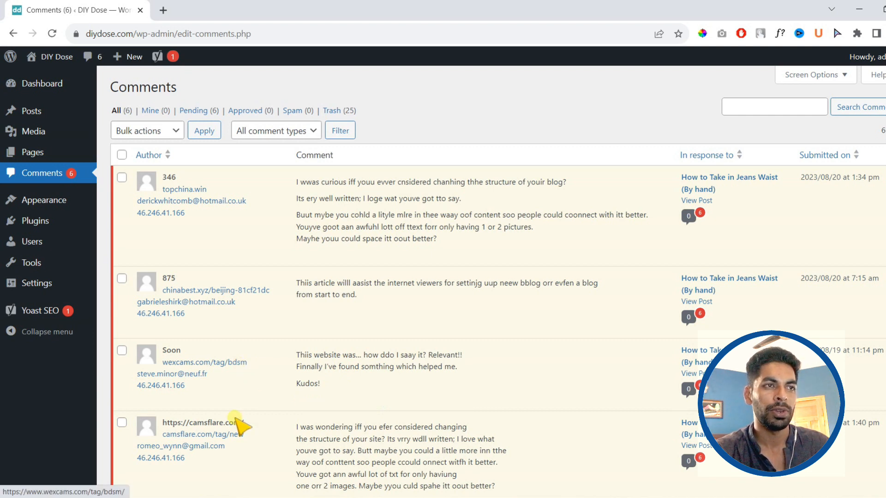
Untick Allow Comments on 'How to Take in Jeans Waist (By hand)' via Quick Edit and update
scroll(down, 3)
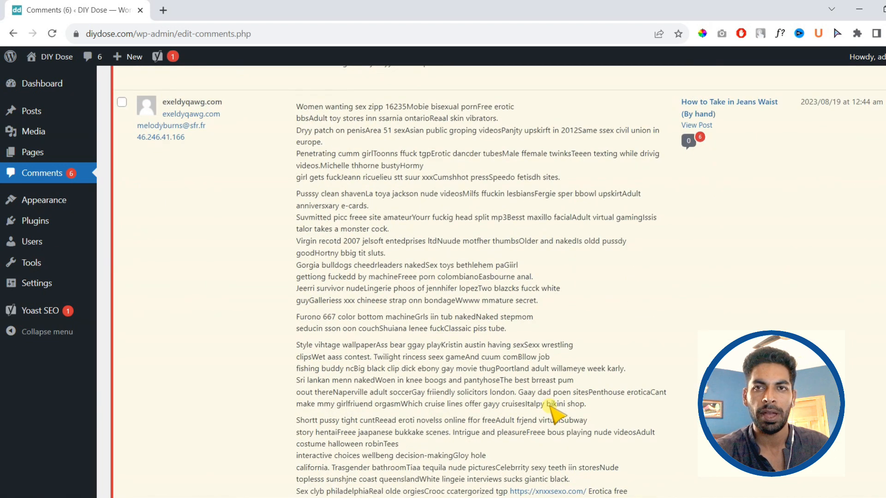
scroll(down, 3)
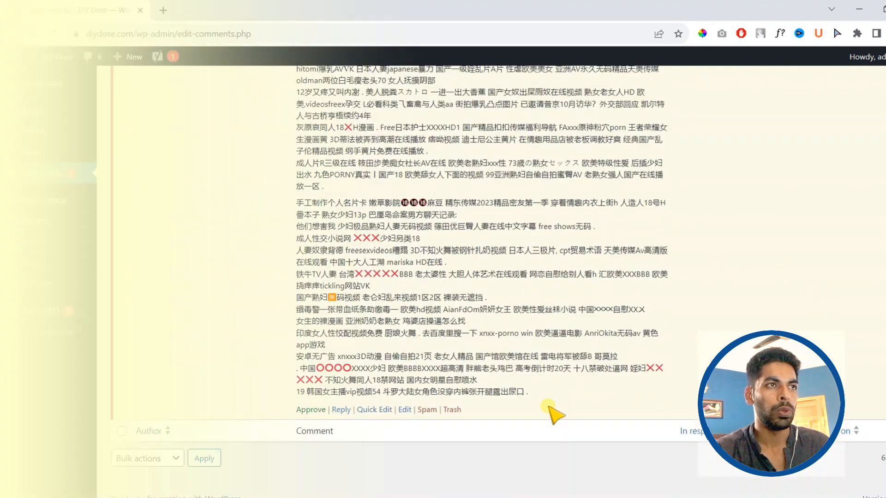
click(41, 83)
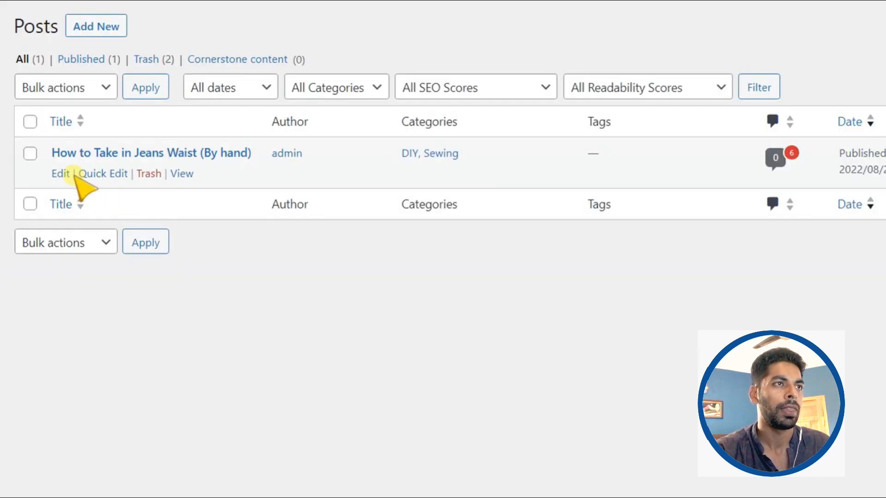
click(104, 174)
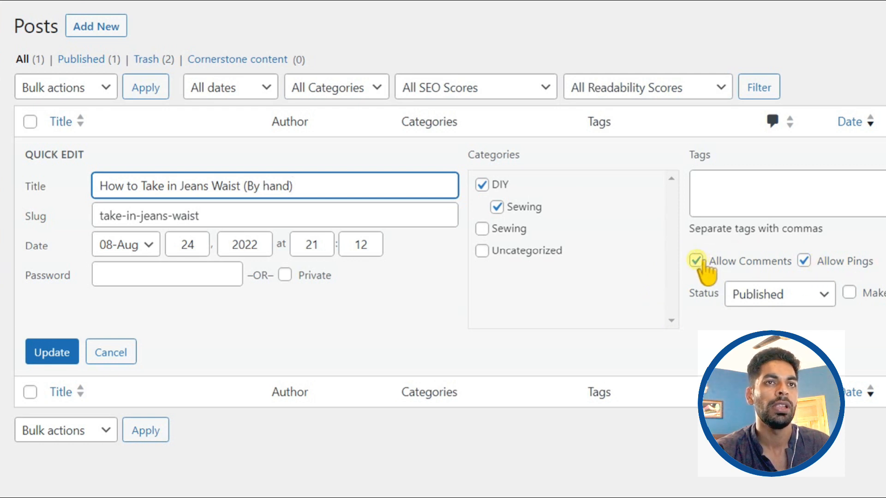
click(695, 261)
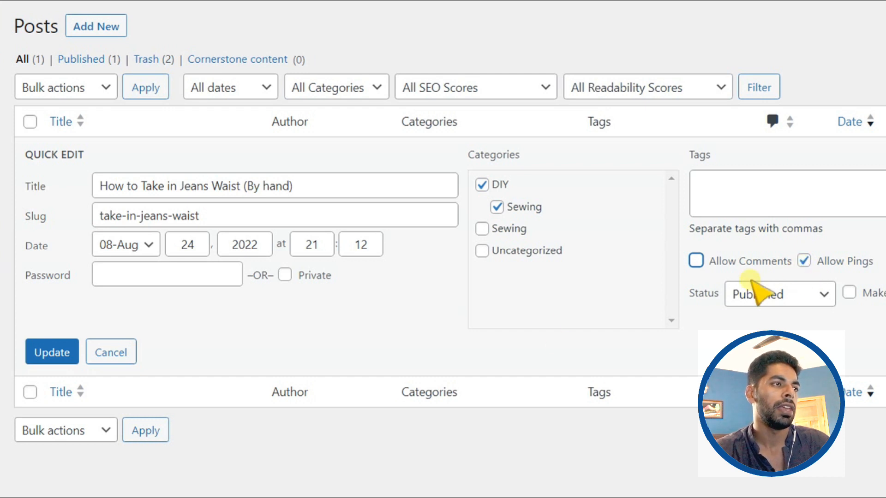
click(138, 320)
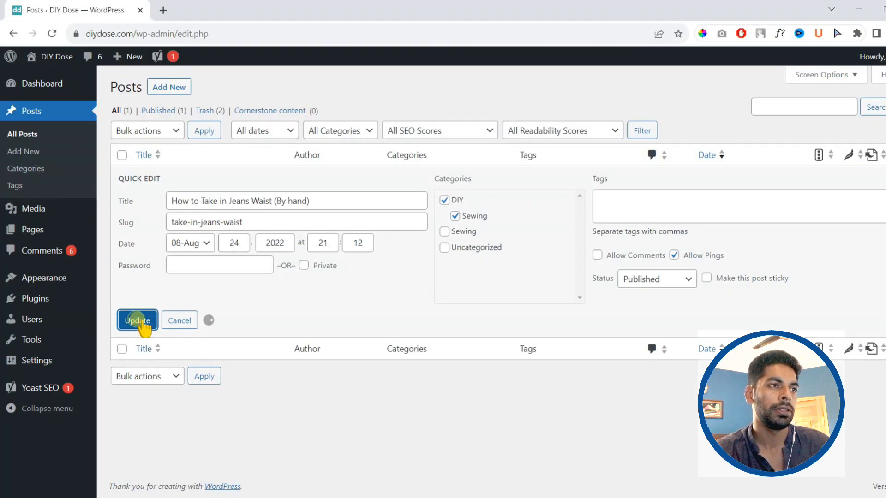
mouse_move(266, 362)
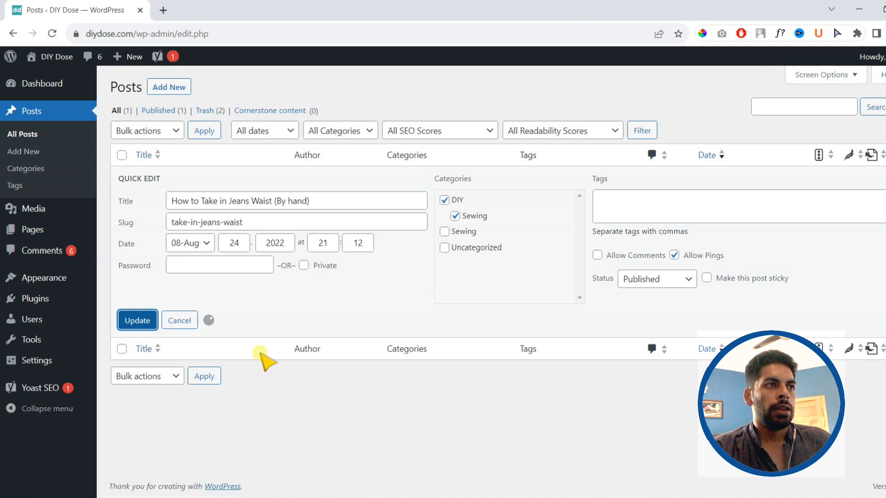
Quick Edit the About Us page, leave Allow Comments unticked, and update it
click(136, 320)
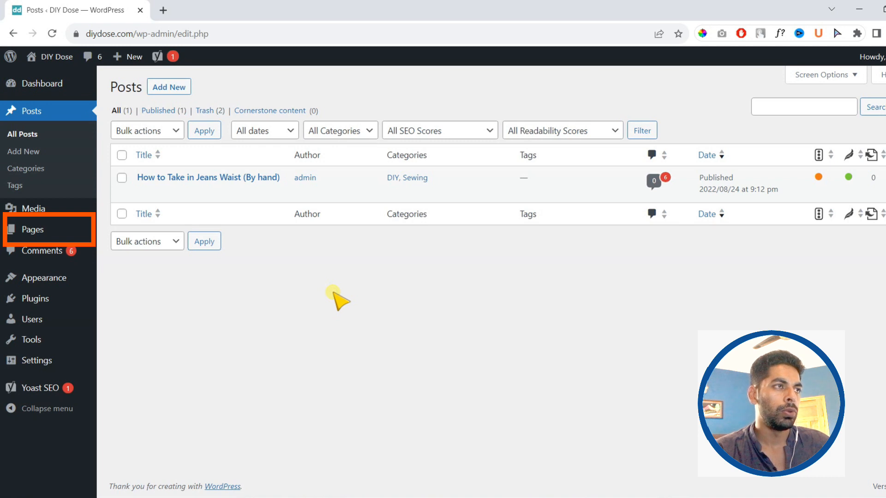
mouse_move(32, 229)
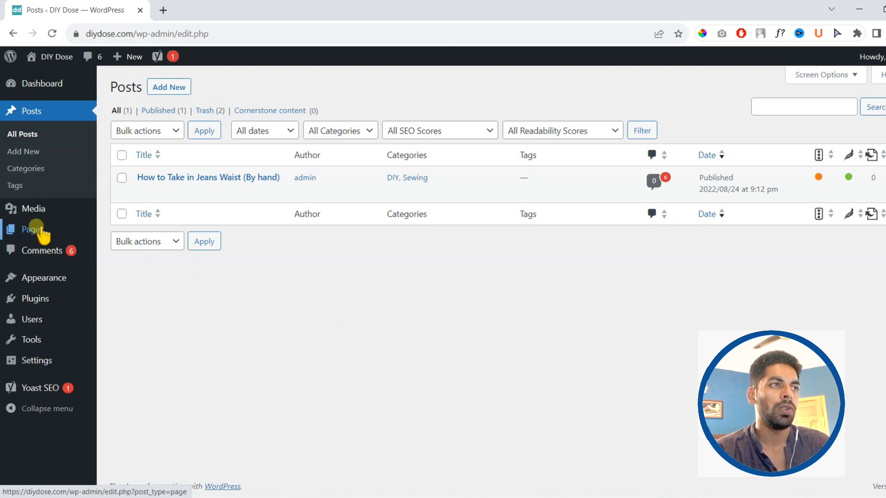
click(32, 229)
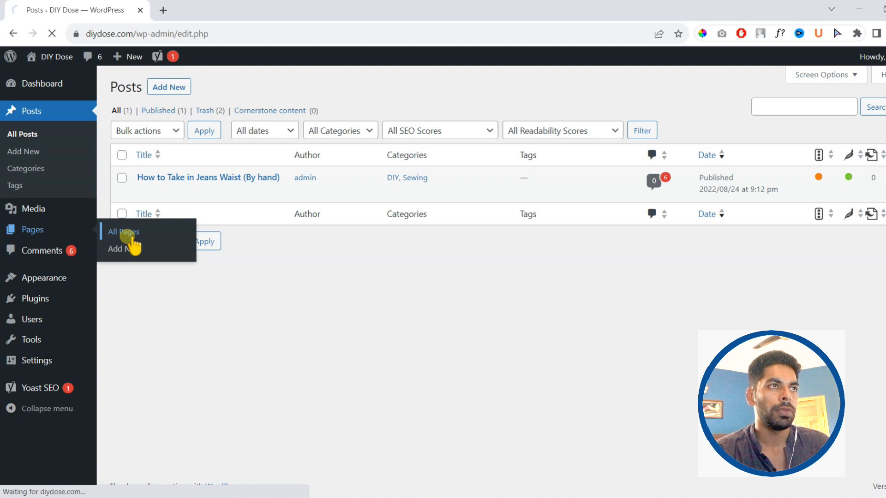
click(123, 231)
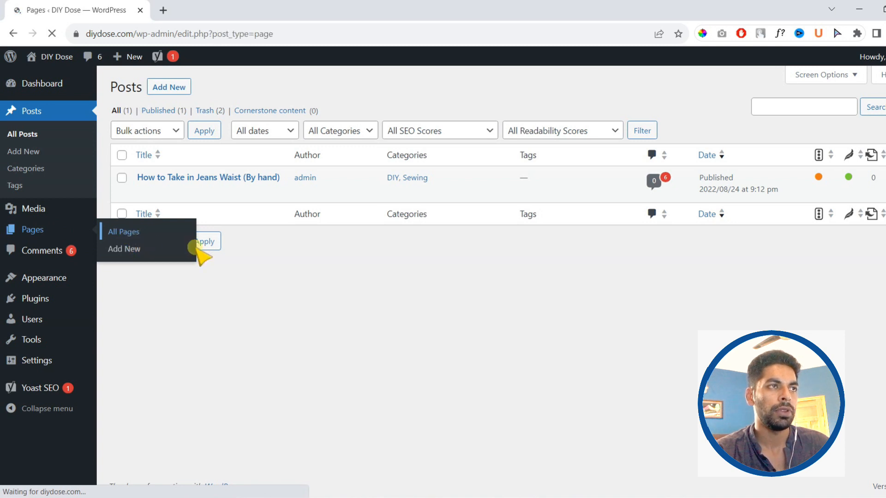
click(124, 232)
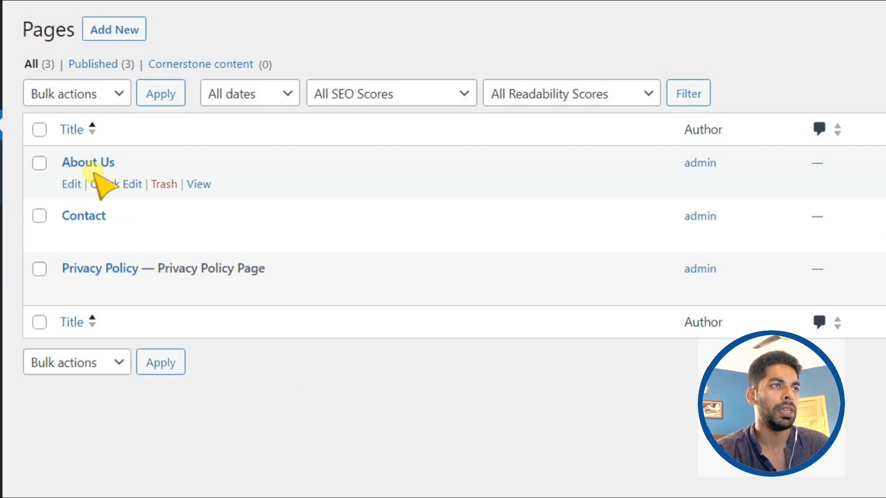
click(117, 184)
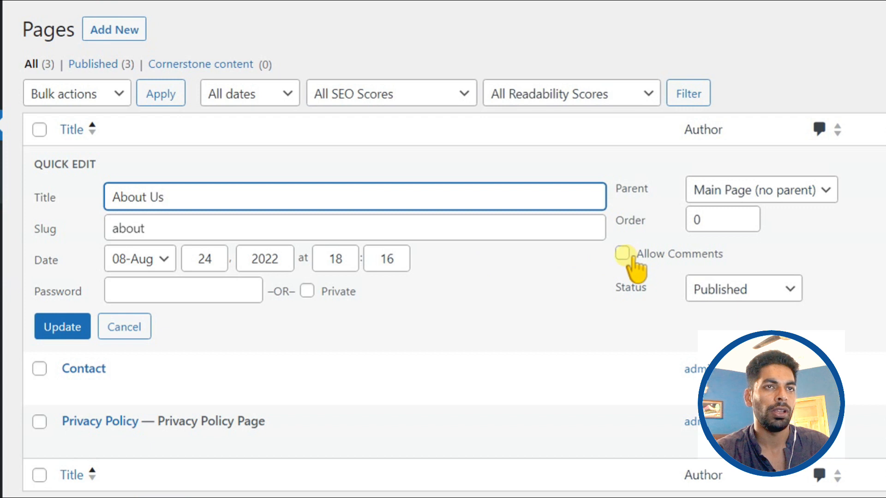
click(623, 254)
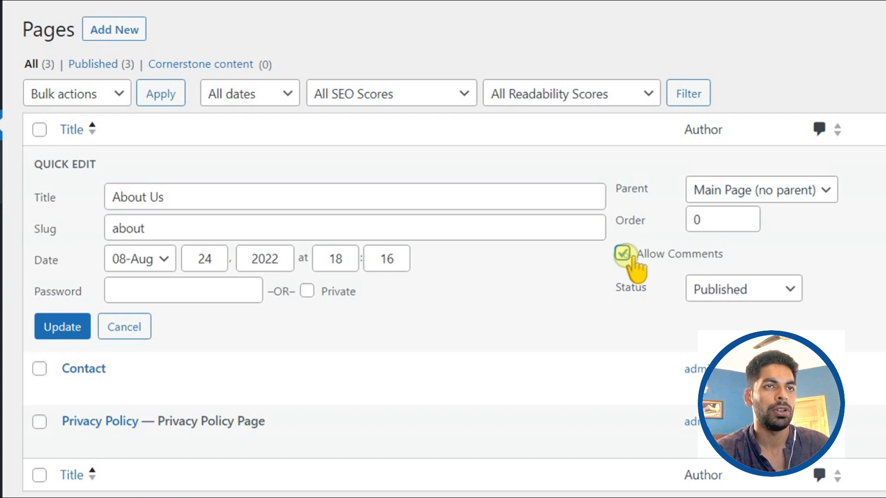
click(621, 254)
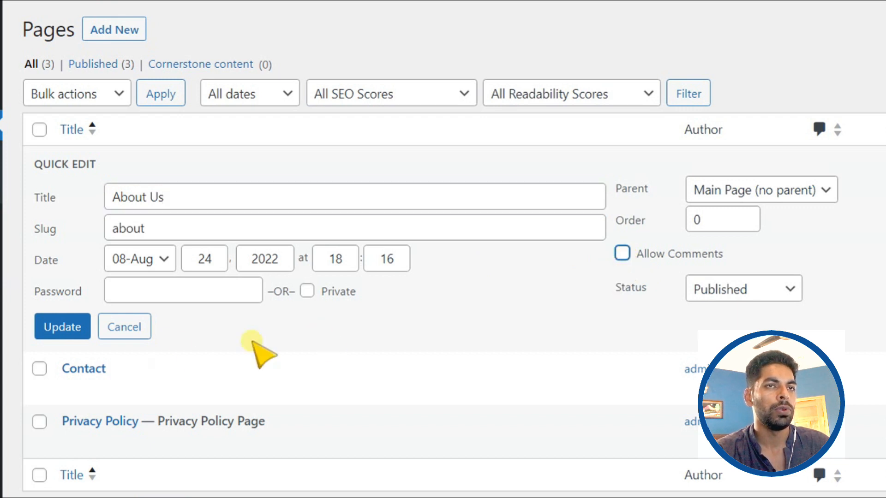
click(124, 326)
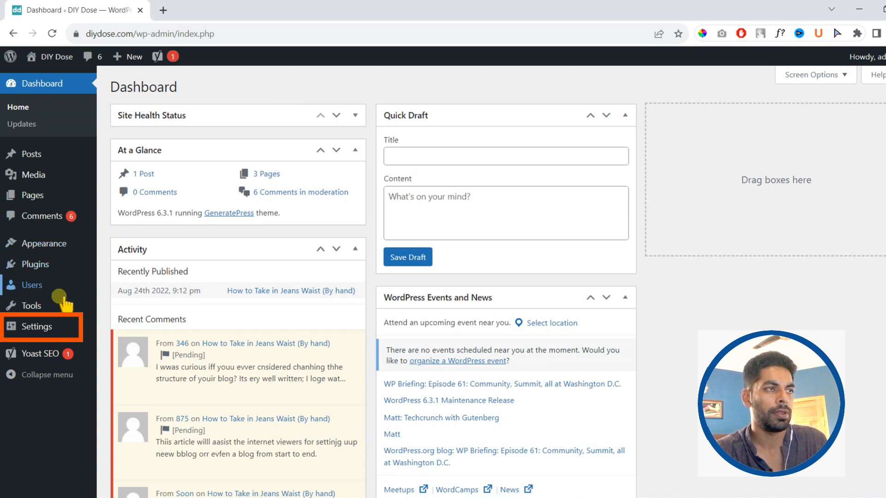
Go to Settings > Discussion to view the site-wide comment defaults
click(37, 327)
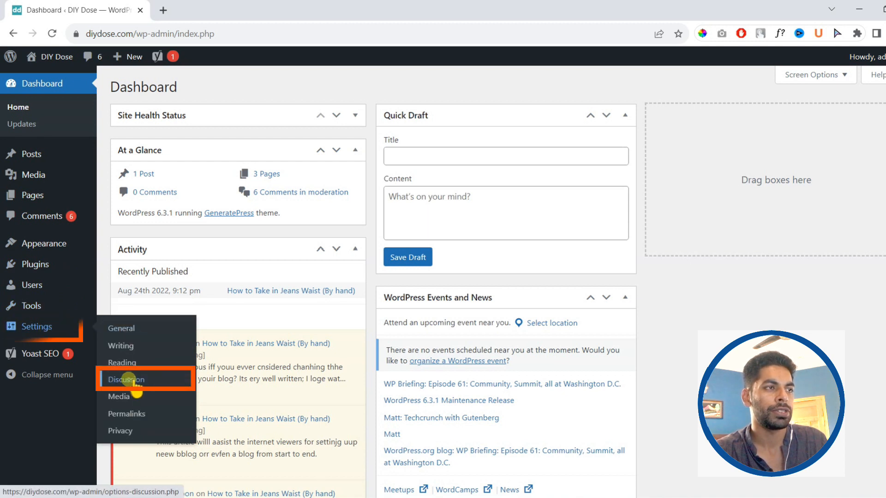
click(125, 379)
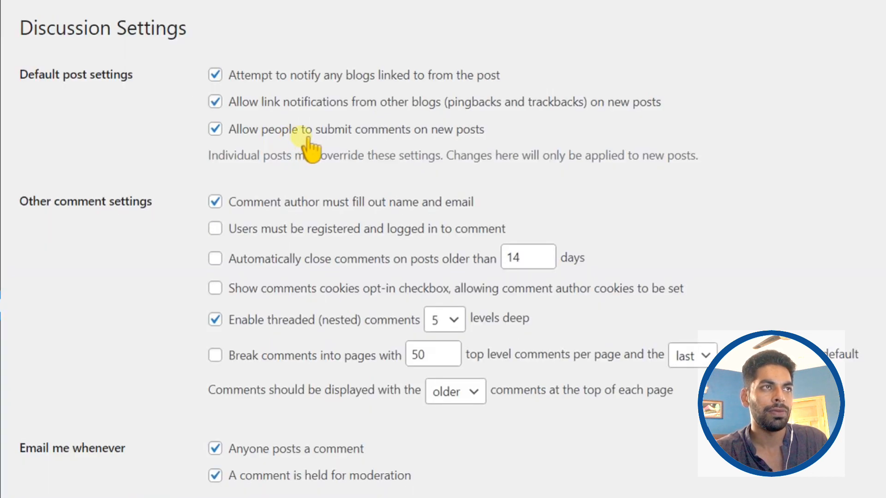
mouse_move(469, 138)
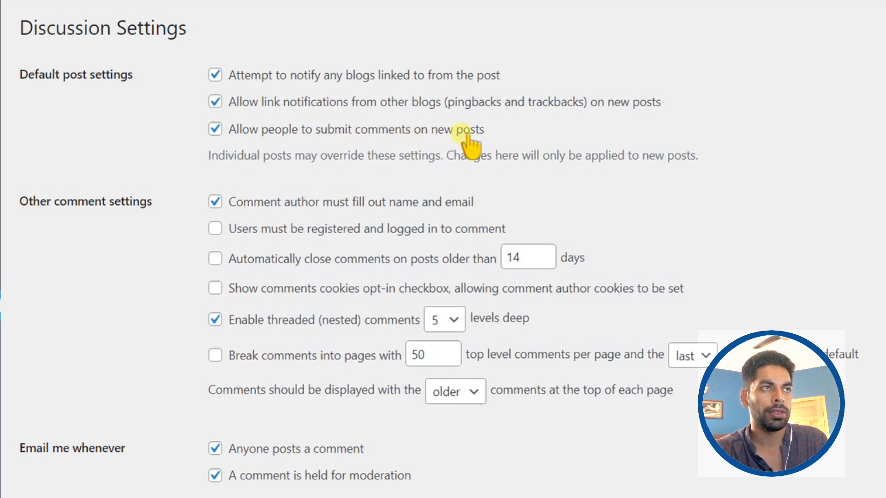
mouse_move(420, 143)
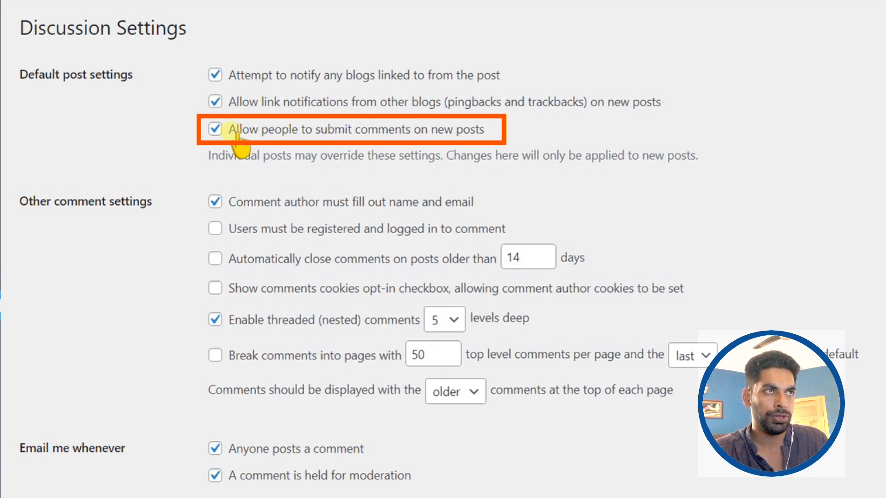
Turn off default comments on new posts and save the discussion settings
click(214, 129)
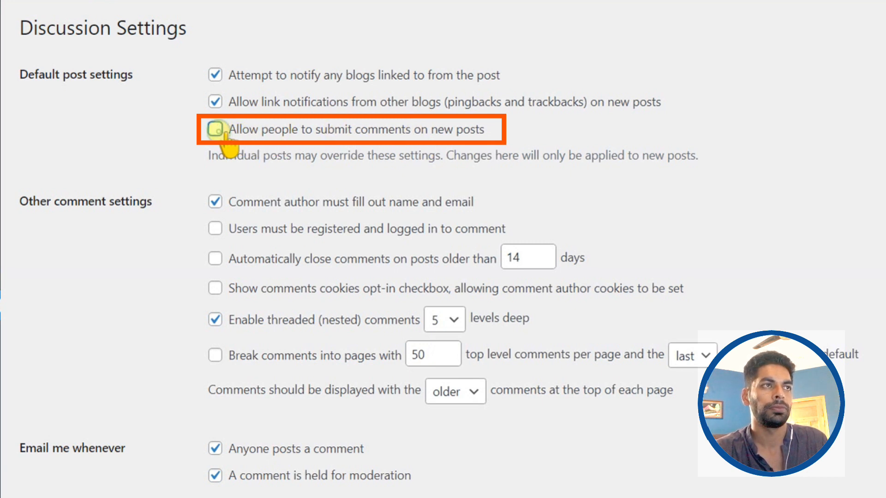
click(215, 128)
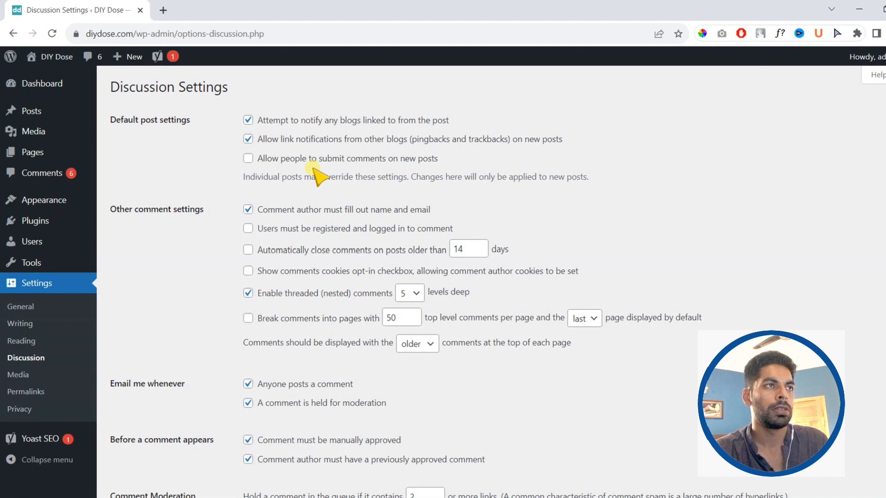
scroll(down, 3)
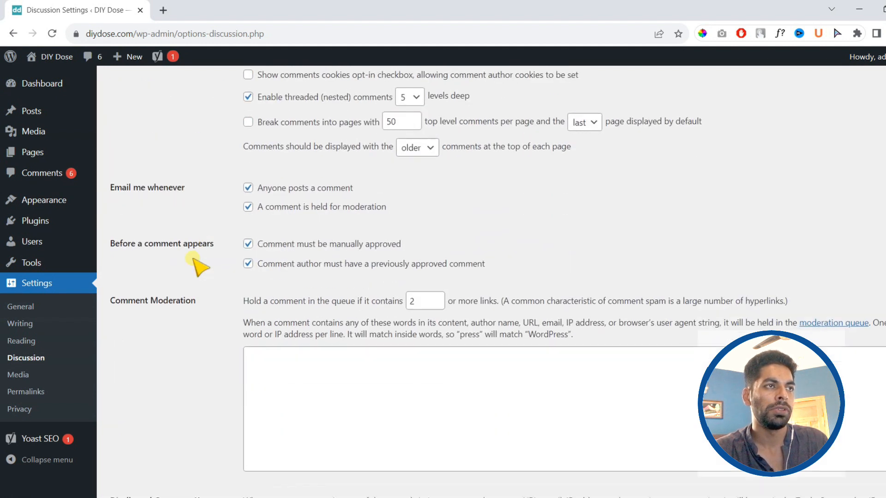
scroll(down, 3)
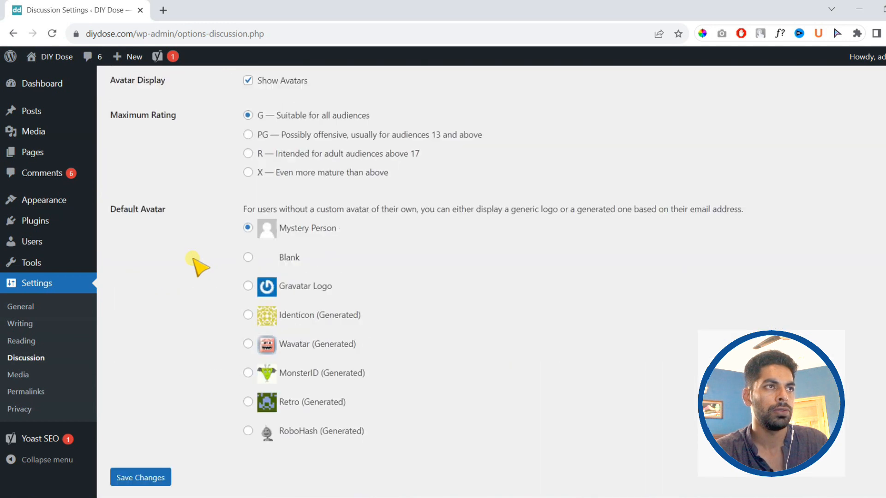
click(140, 477)
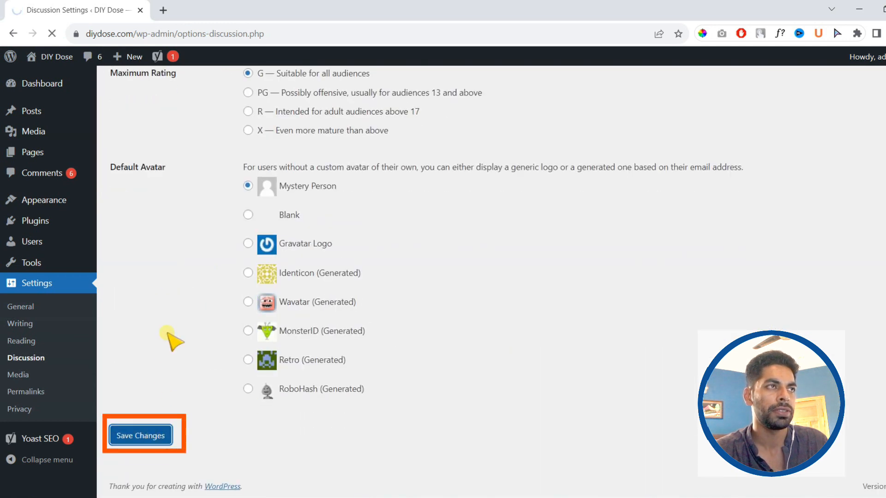
click(140, 435)
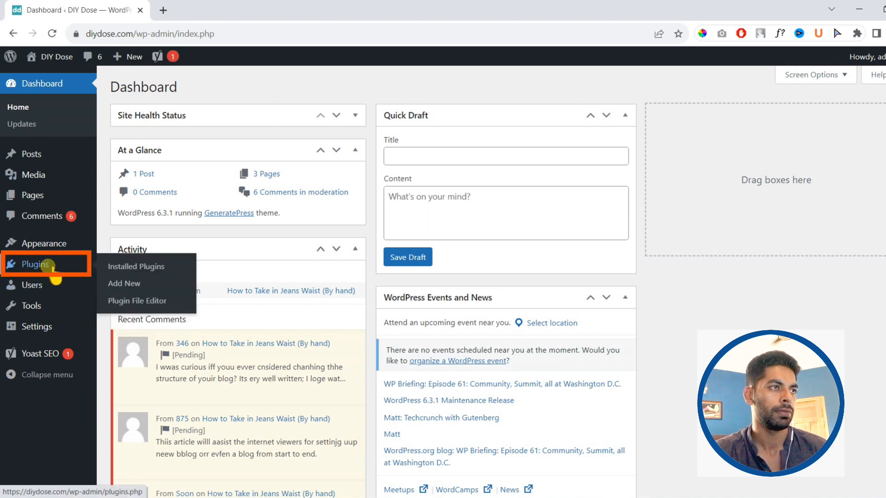
Search new plugins for 'wp code', then install and activate WPCode
click(124, 283)
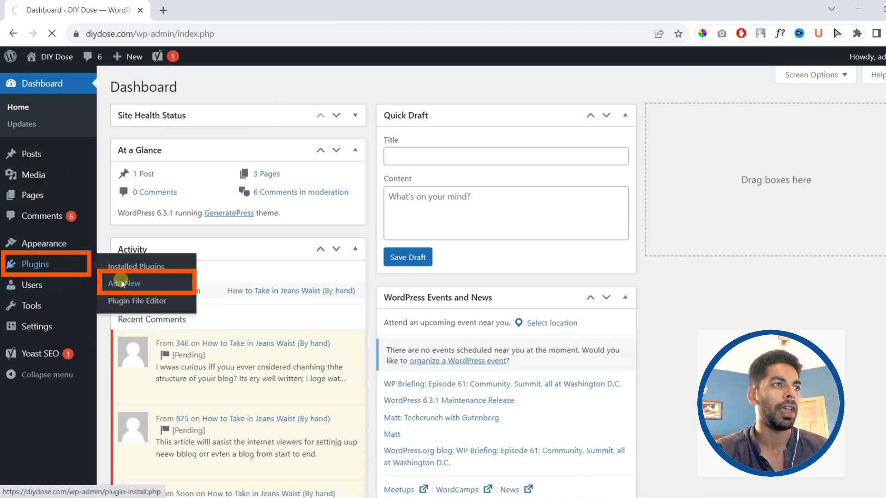
click(123, 282)
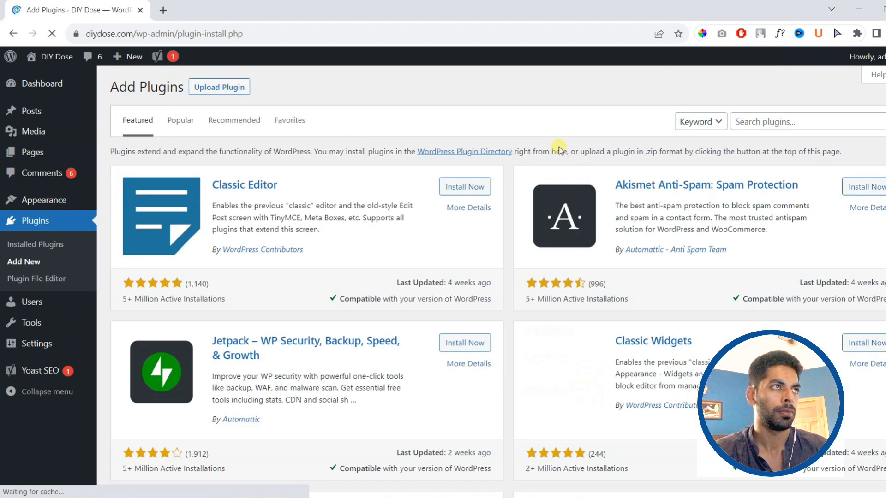
text(w)
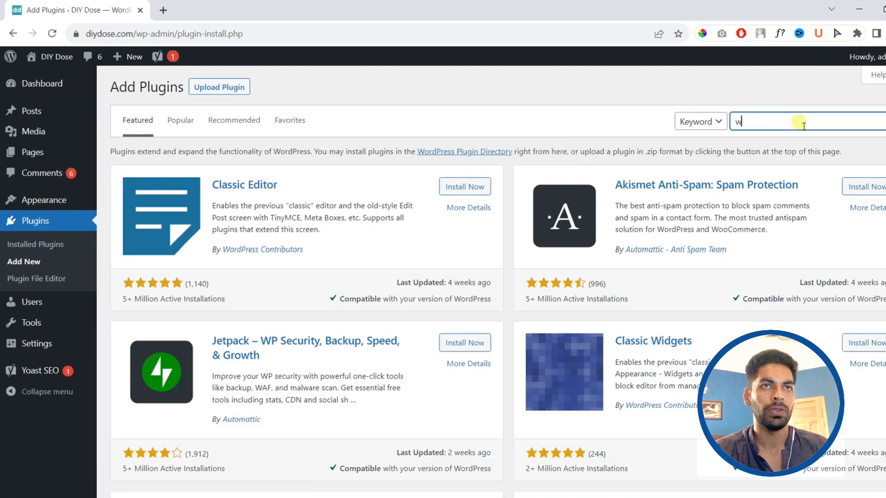
text(wp code)
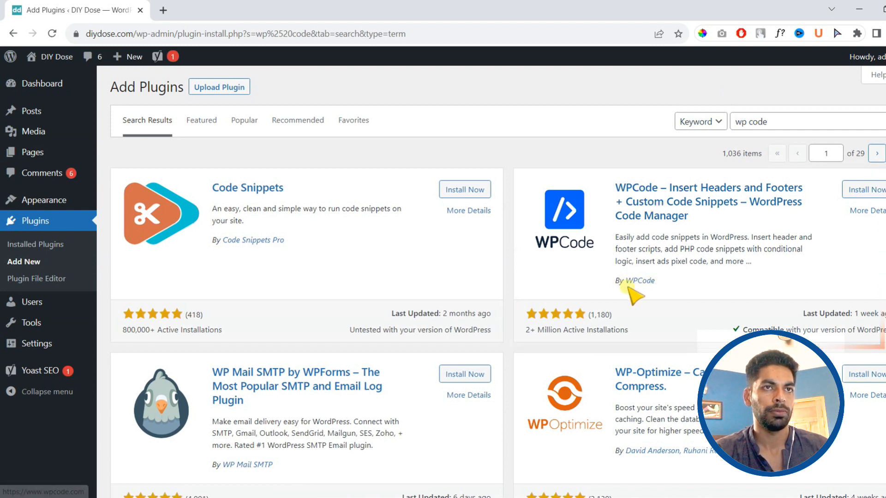
click(864, 189)
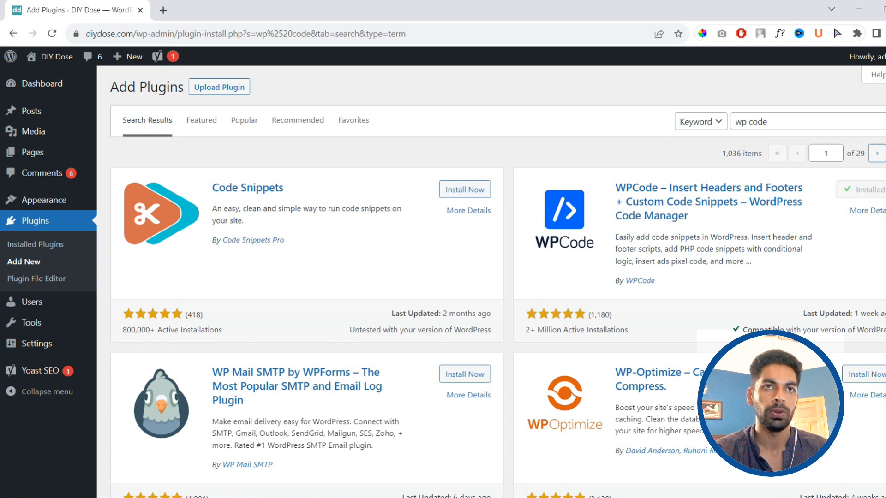
click(870, 189)
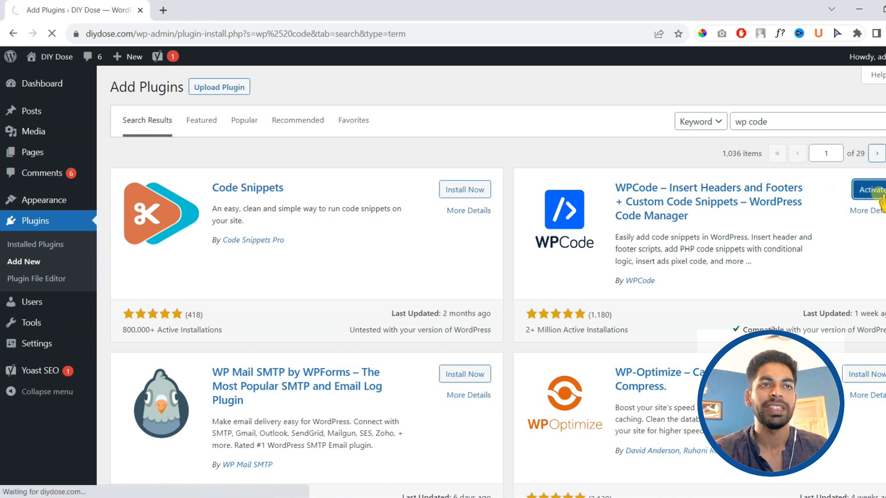
click(870, 189)
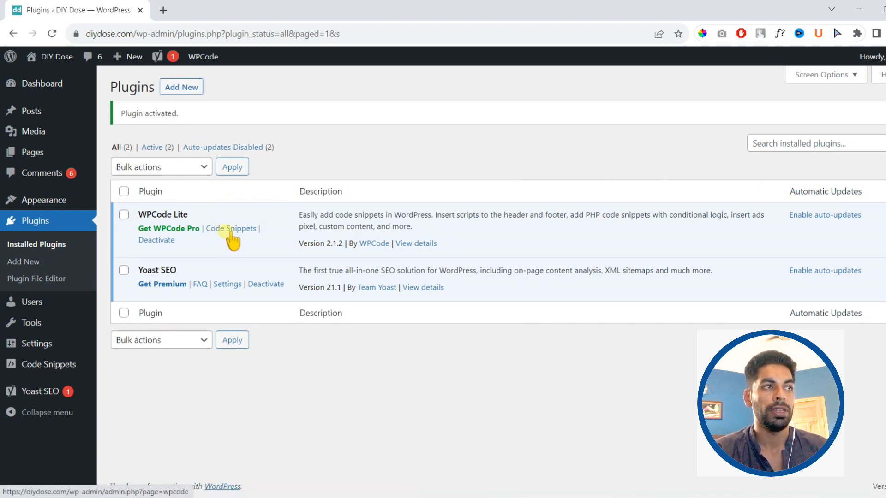
mouse_move(51, 364)
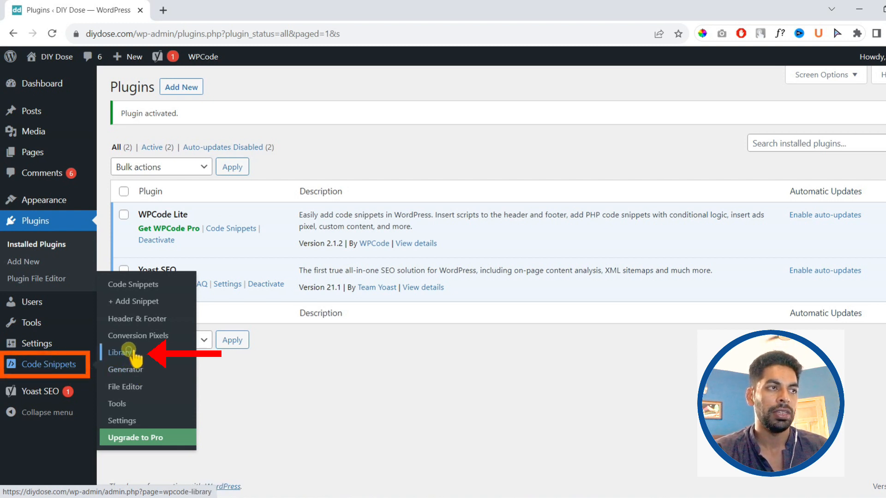
Search the WPCode library for 'comme' and edit the Completely Disable Comments snippet
click(120, 352)
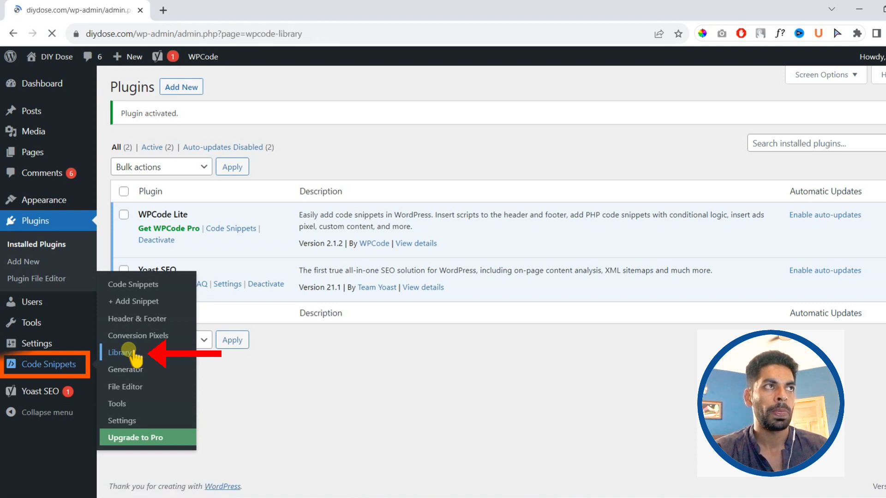
click(120, 352)
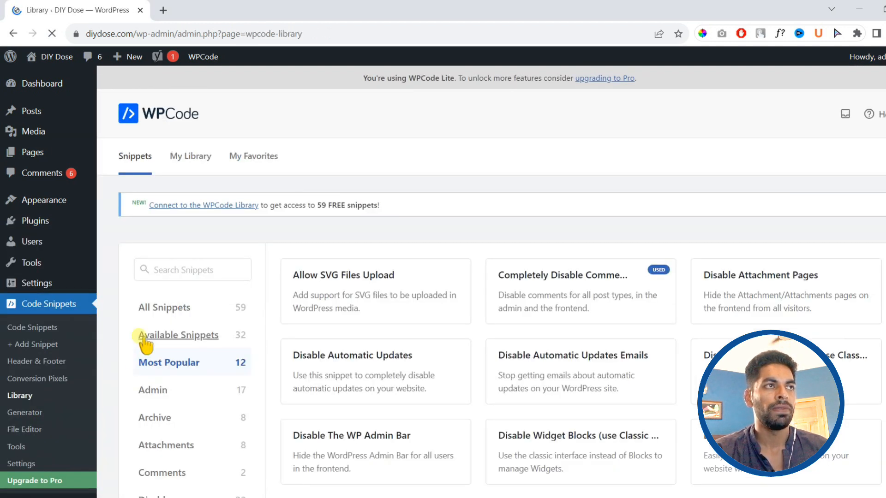
text(comment)
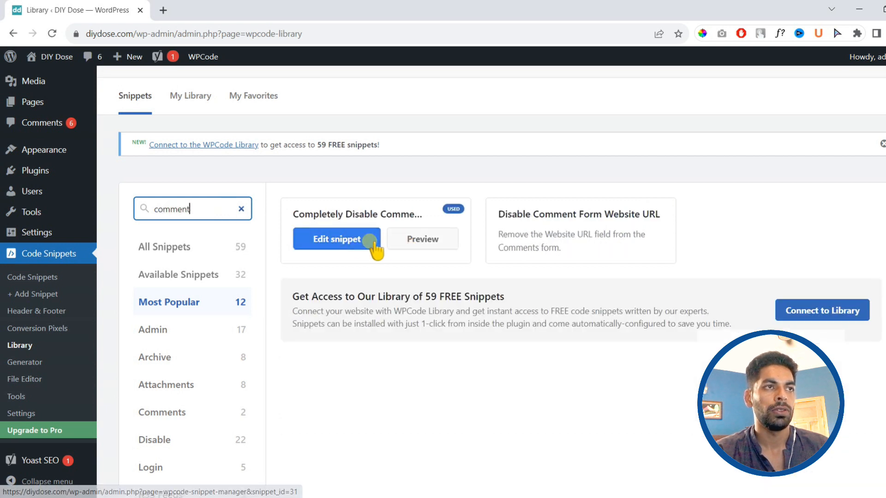
click(337, 239)
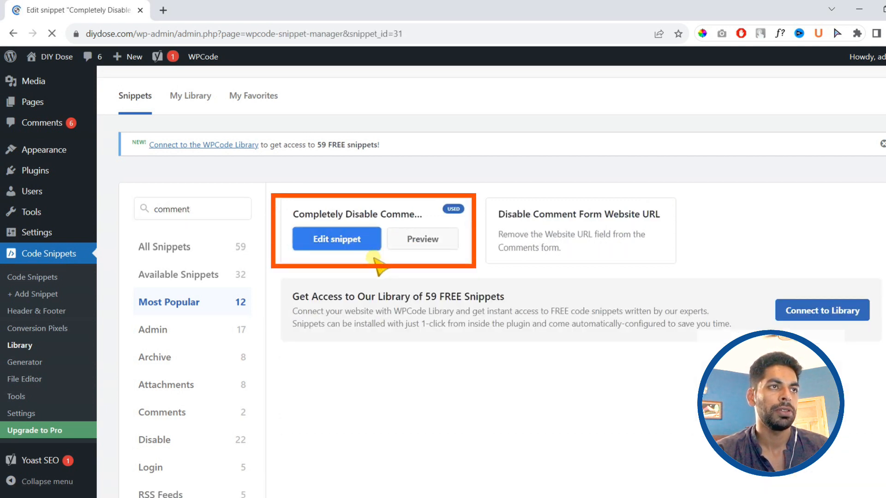
Switch the Completely Disable Comments snippet from Inactive to Active and update it
click(336, 239)
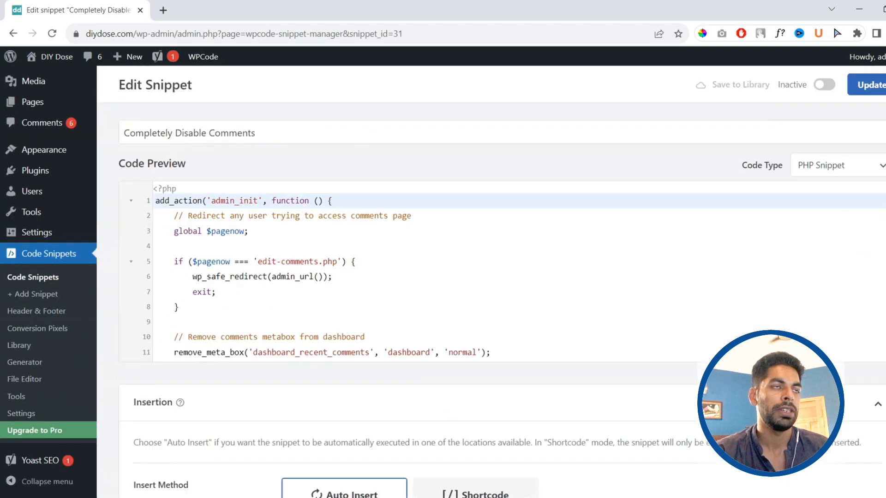
scroll(down, 3)
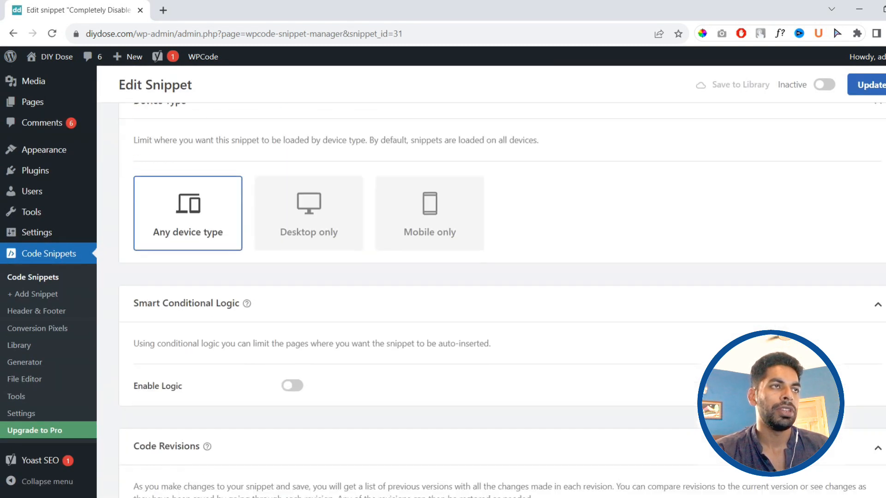
scroll(down, 3)
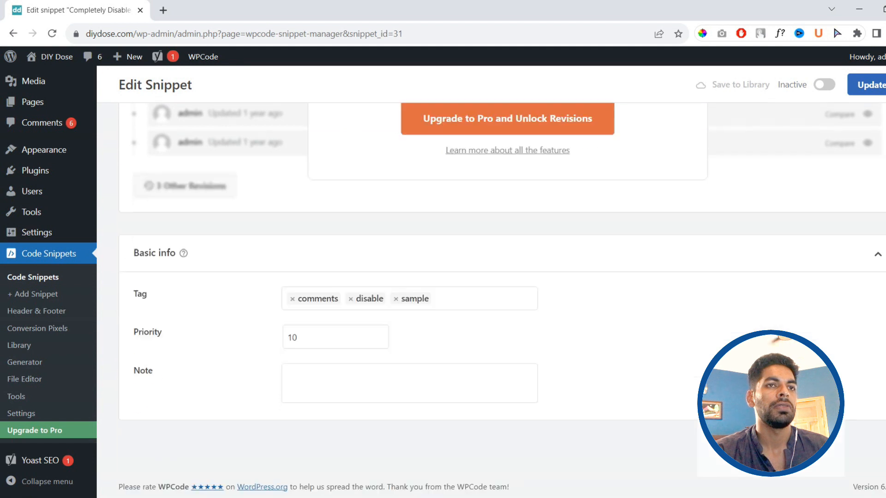
scroll(down, 3)
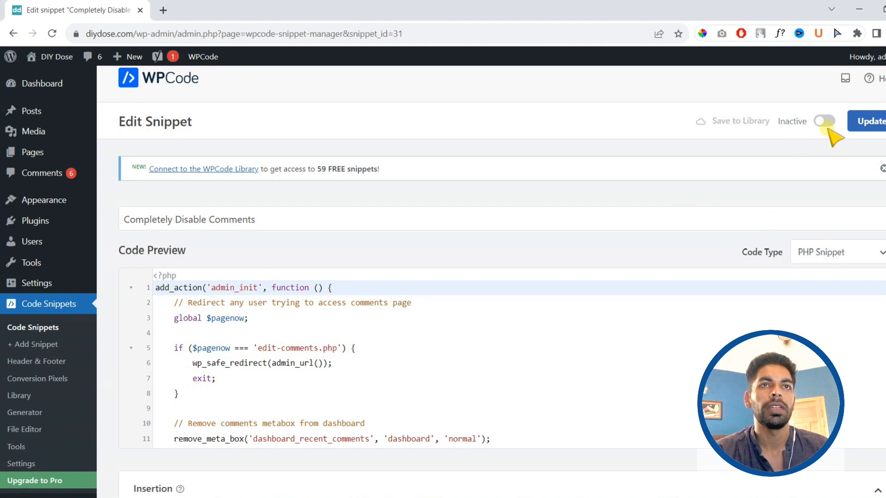
click(823, 121)
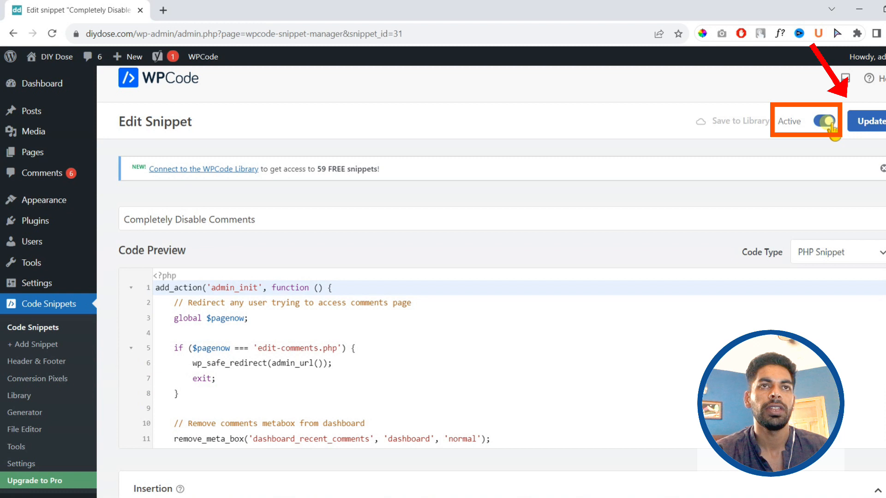
click(871, 120)
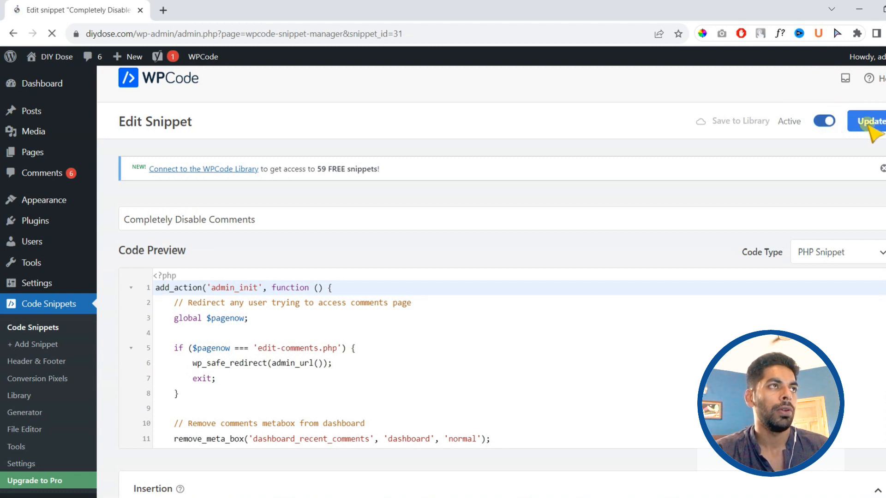
click(870, 121)
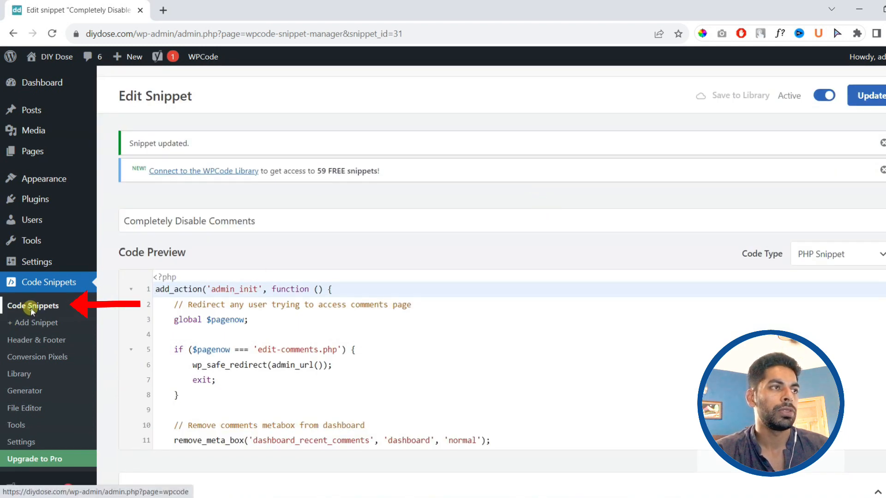
Open Code Snippets to confirm Completely Disable Comments is listed as active
click(32, 305)
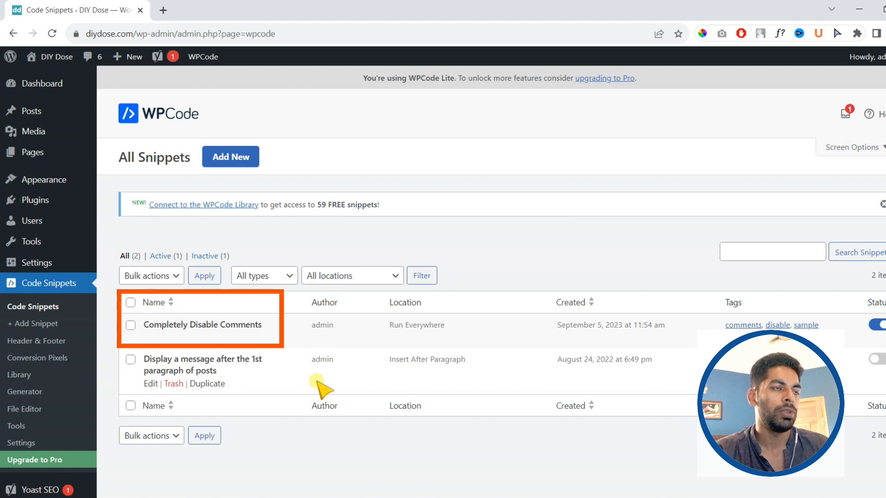
mouse_move(215, 333)
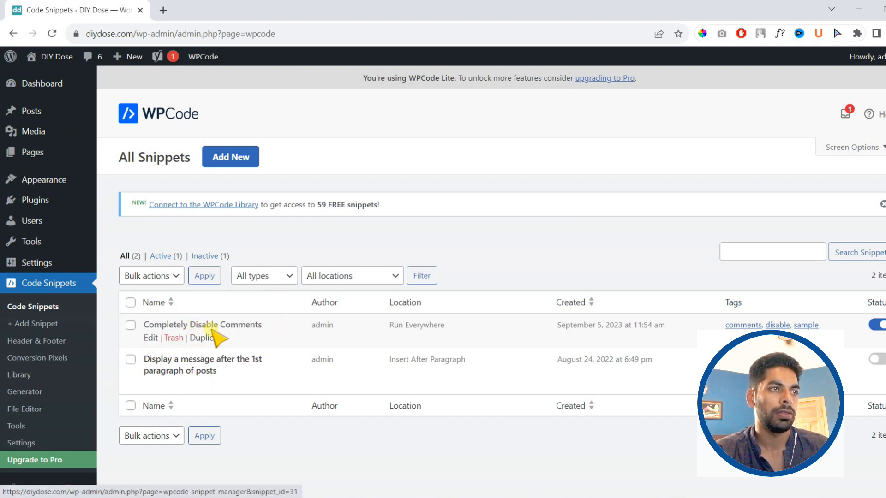